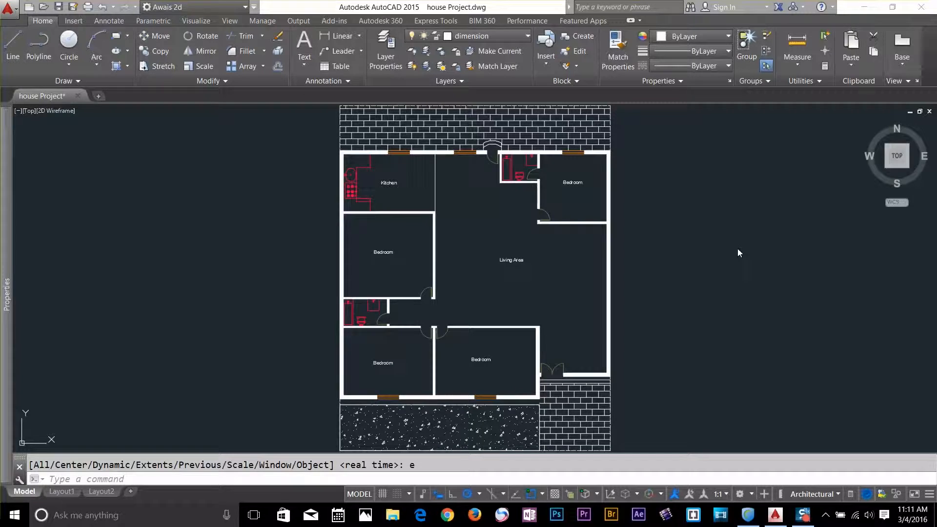
mouse_move(728, 257)
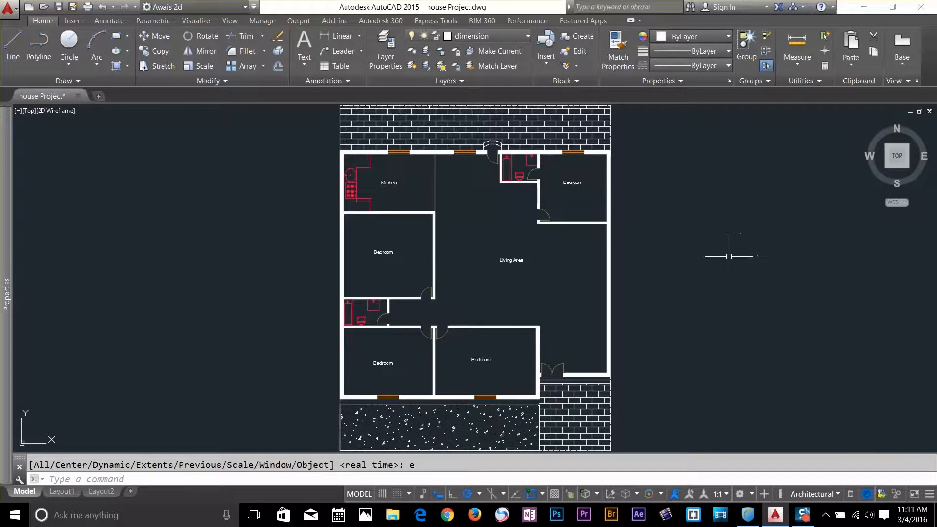
mouse_move(722, 257)
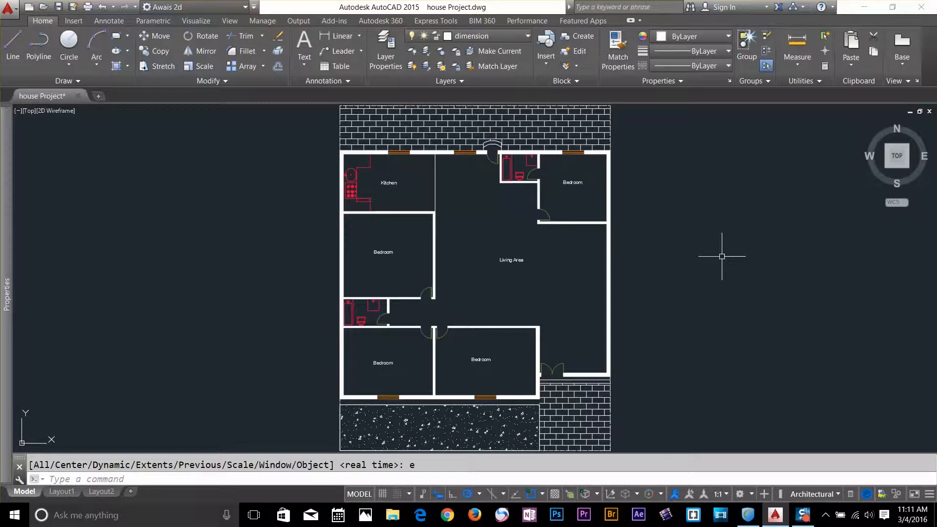
Start the REC command to draw a rectangle beside the floor plan.
type("rec")
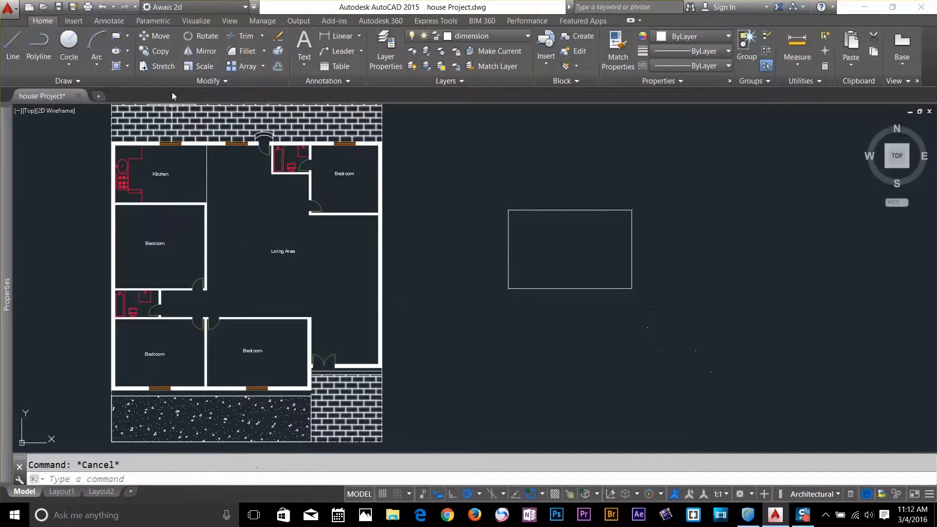
Fill the rectangle's interior with the default blue-to-yellow linear gradient hatch.
left_click(127, 65)
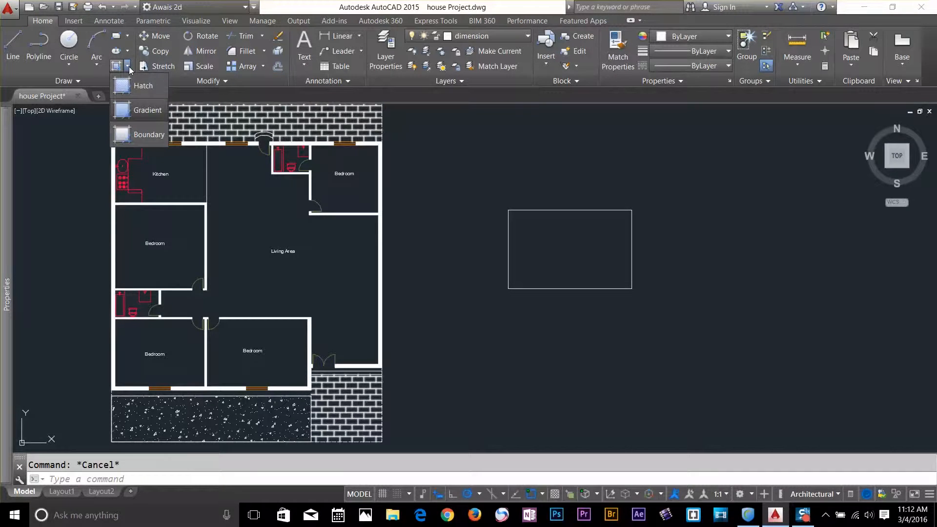
mouse_move(147, 110)
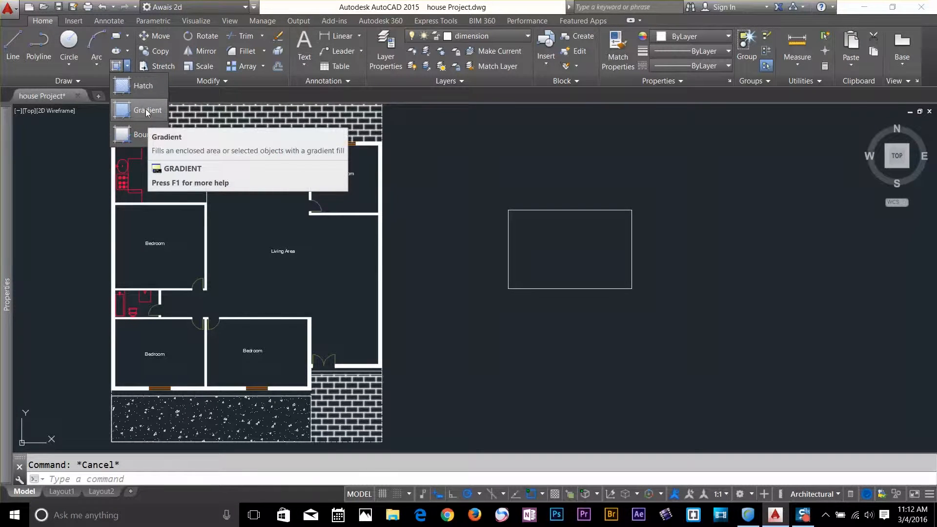
left_click(147, 110)
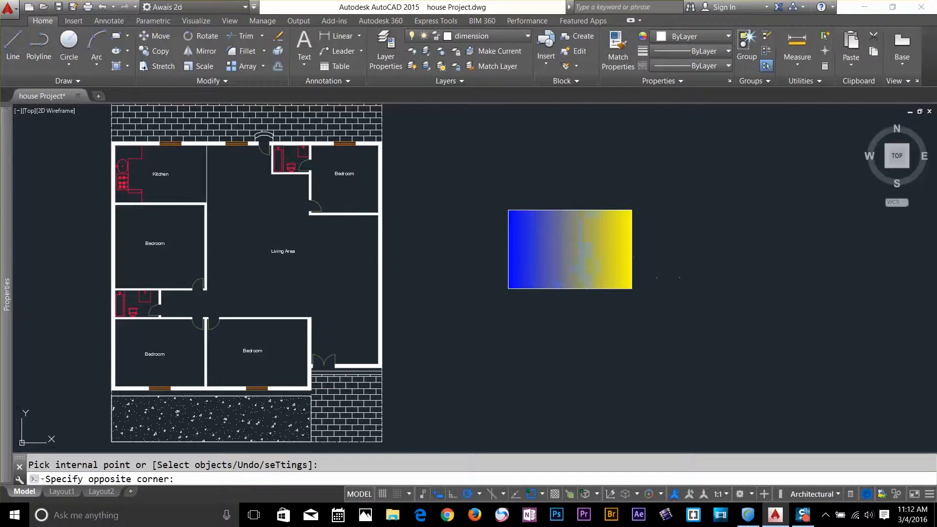
left_click(568, 249)
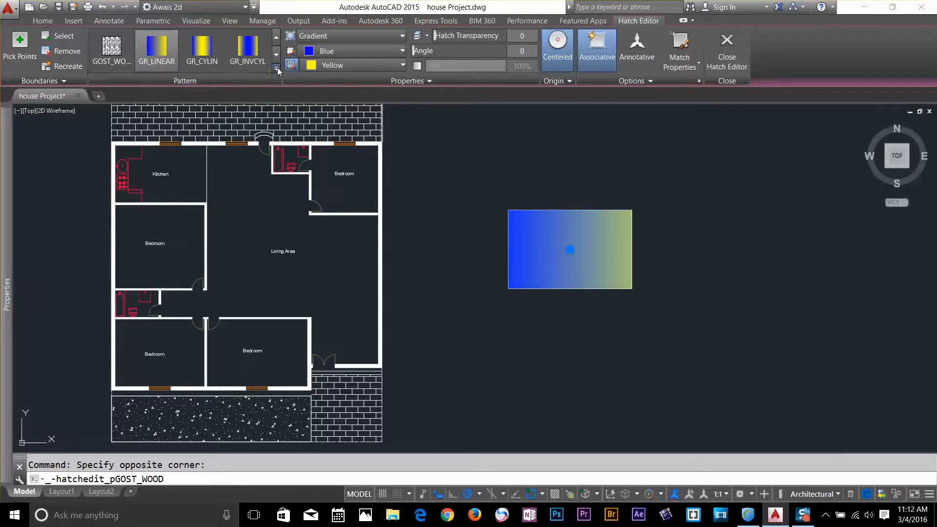
Keep the GR_LINEAR pattern and set the gradient colours to orange (242,103,34) and green (88,186,72).
left_click(276, 71)
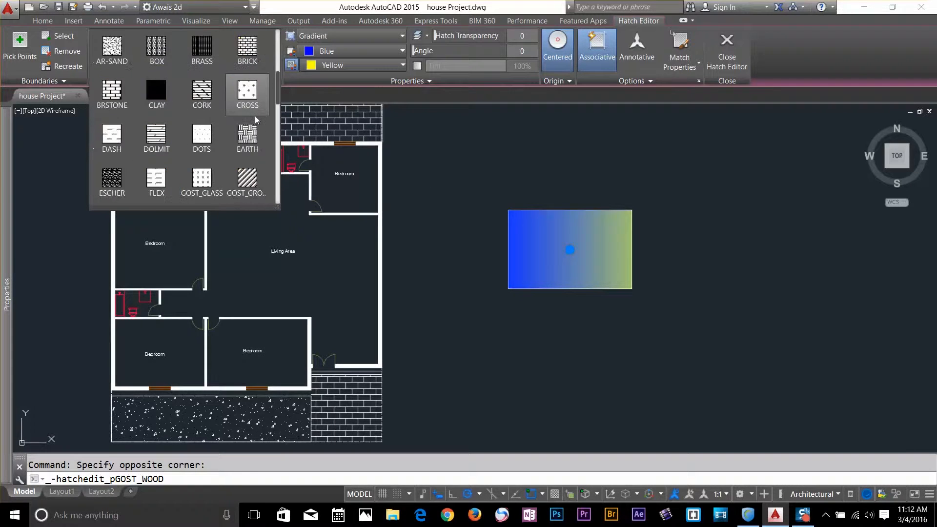
left_click(247, 50)
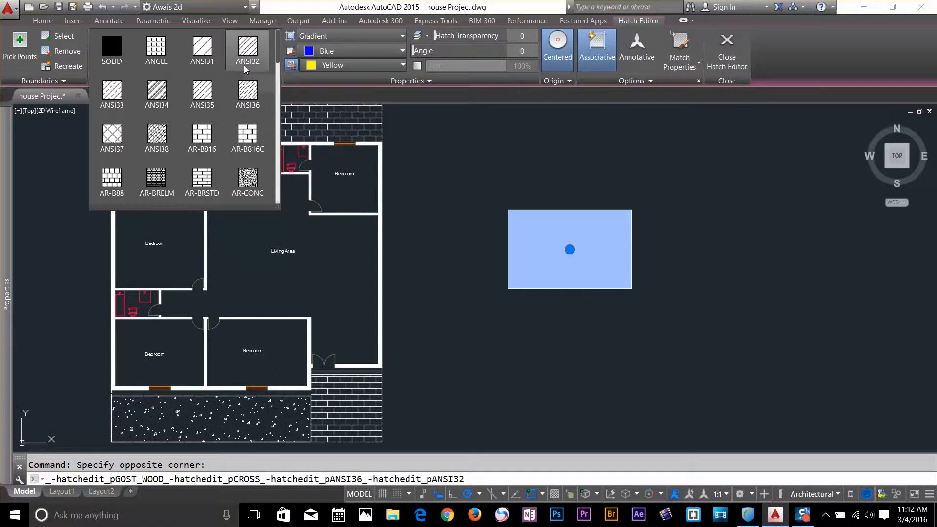
left_click(156, 49)
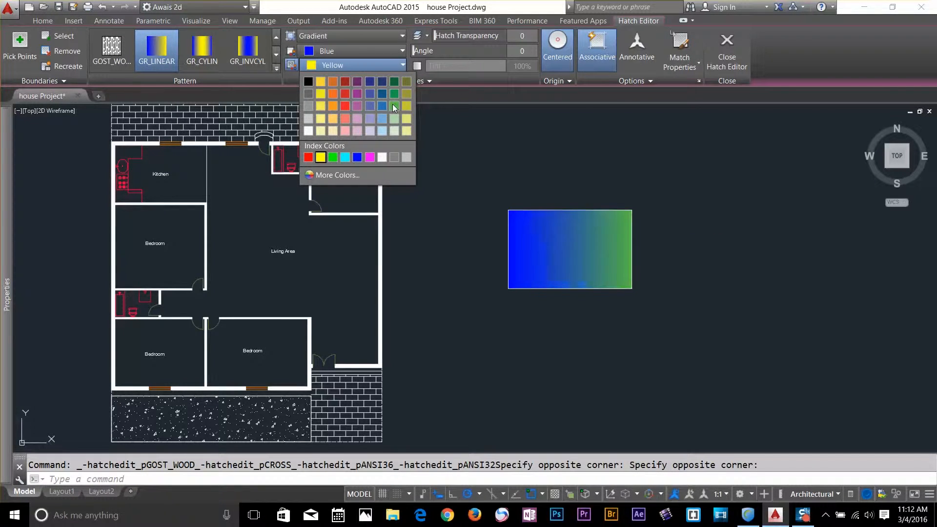
left_click(394, 107)
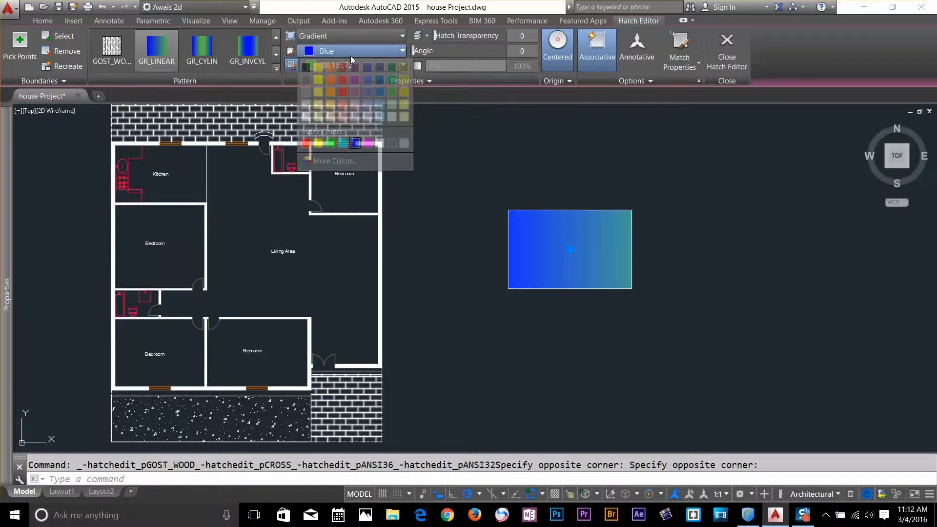
left_click(328, 76)
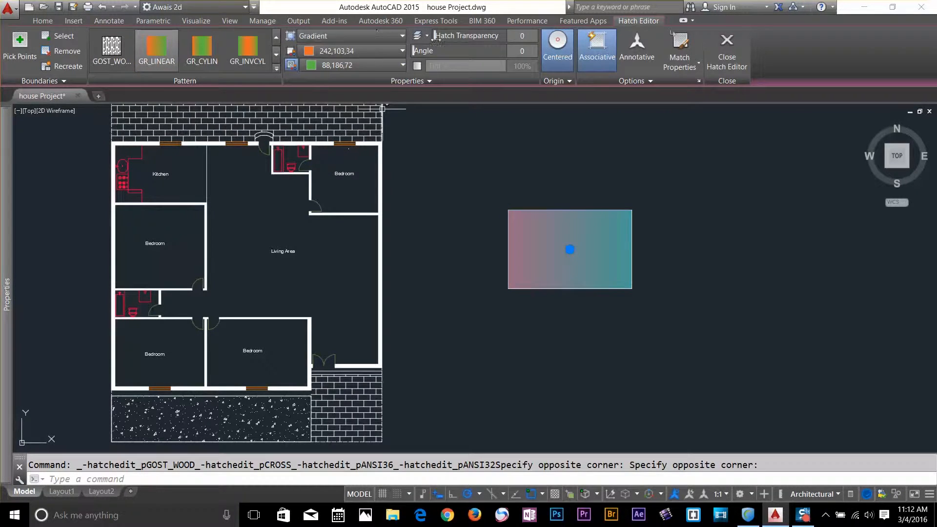
mouse_move(473, 50)
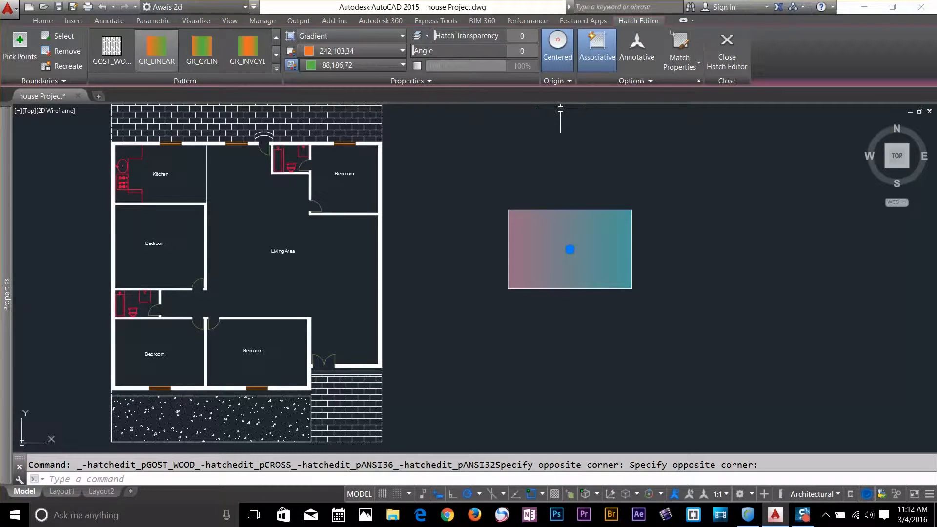
mouse_move(606, 109)
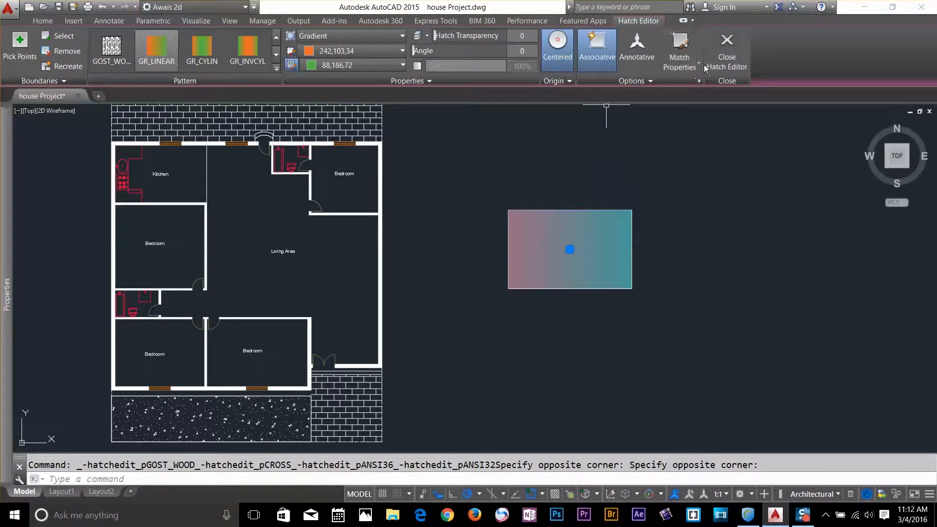
mouse_move(726, 45)
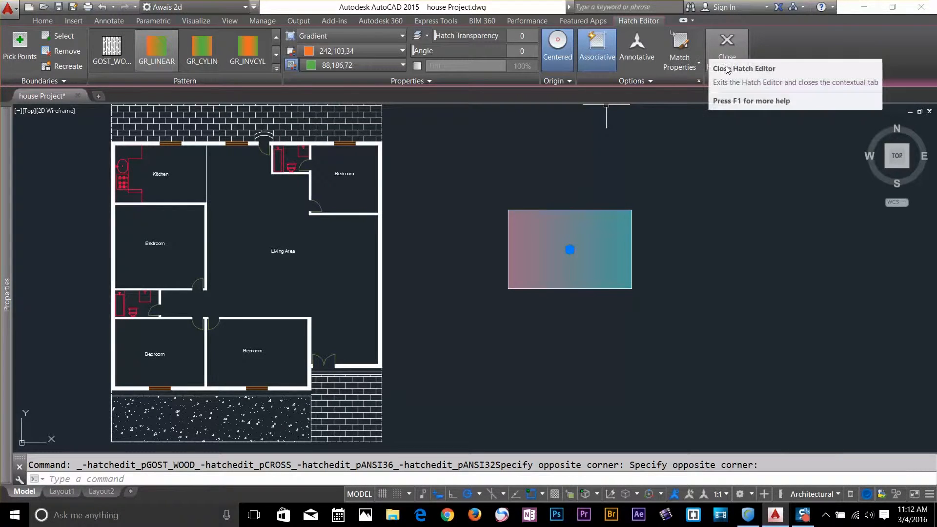
mouse_move(653, 215)
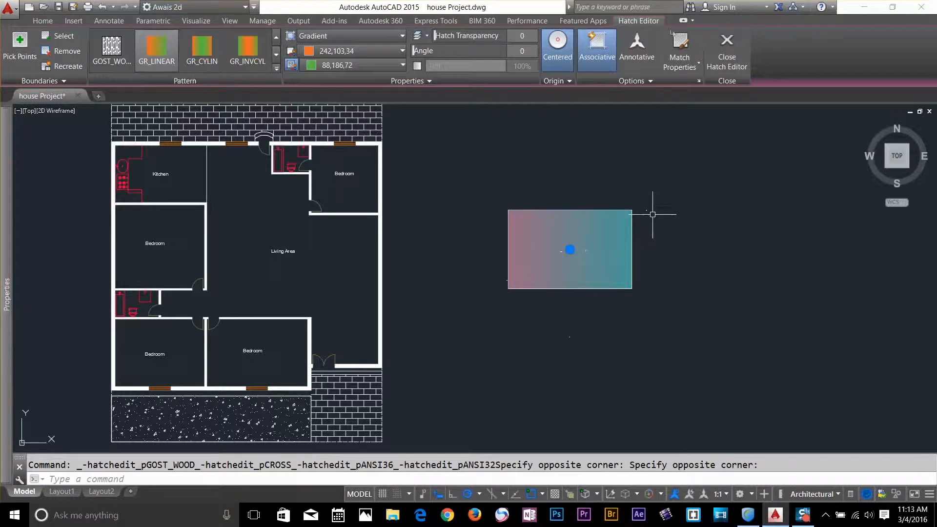
mouse_move(726, 48)
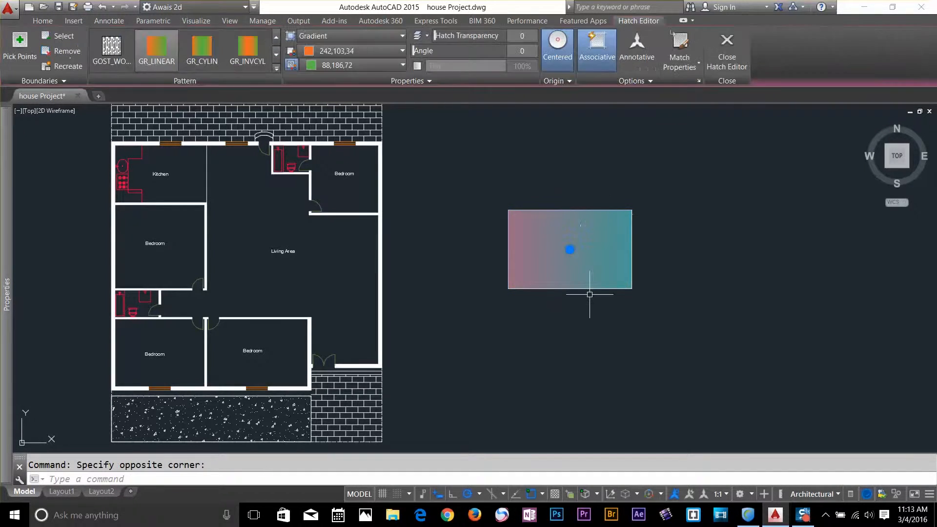
key("Escape")
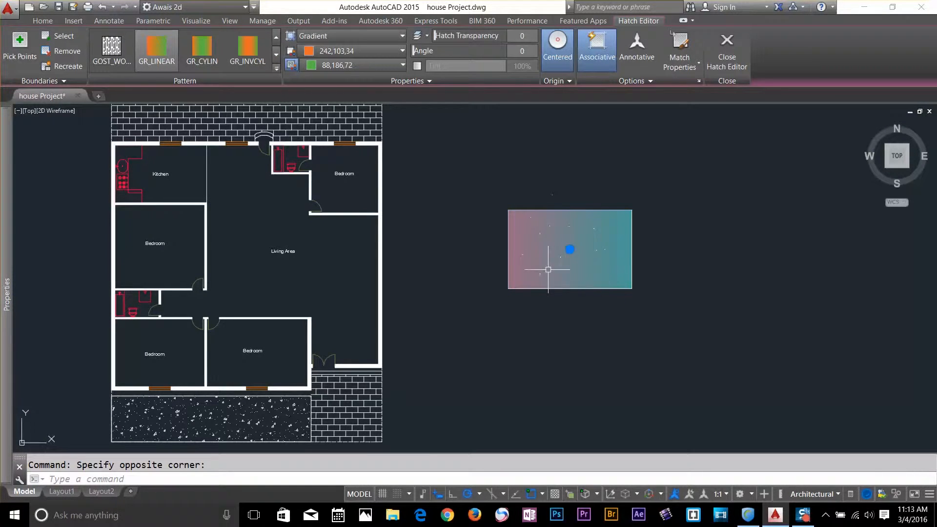
mouse_move(635, 214)
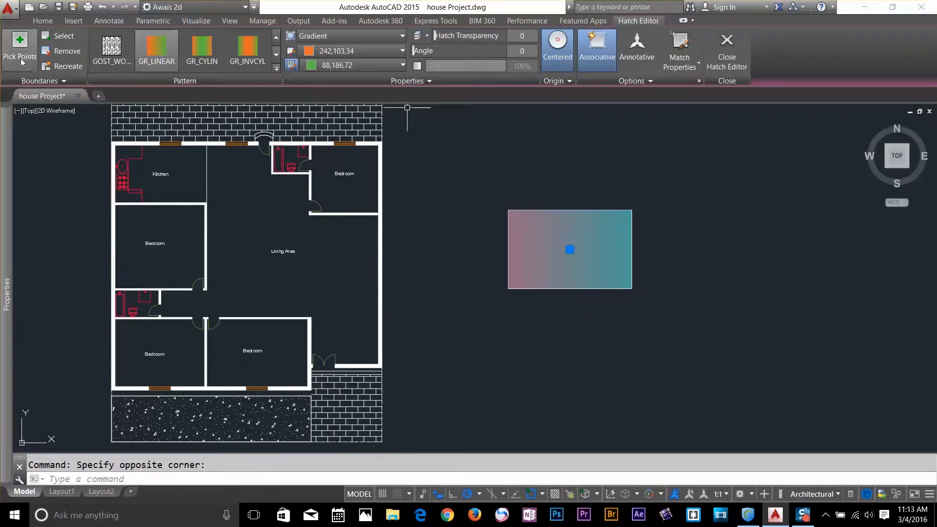
Recreate the hatch boundary as an associated polyline (answer Y) and select it.
left_click(63, 65)
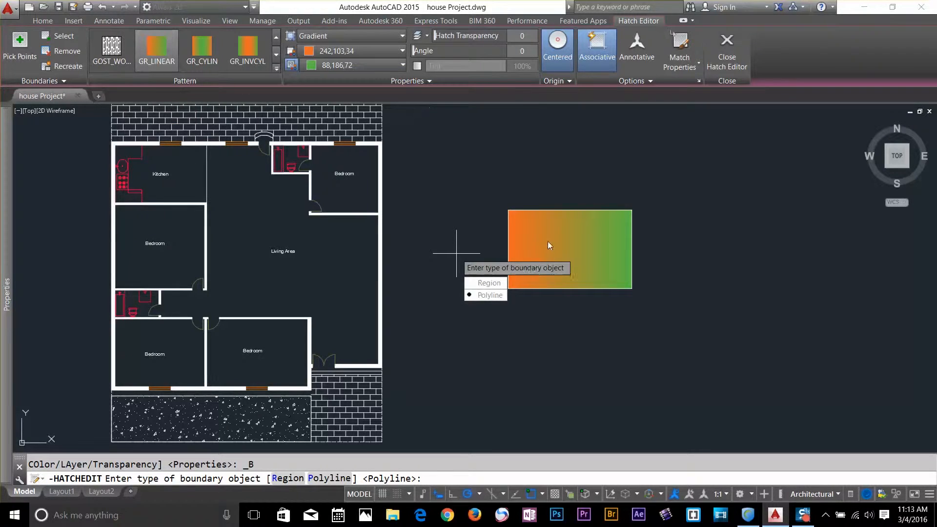
mouse_move(404, 425)
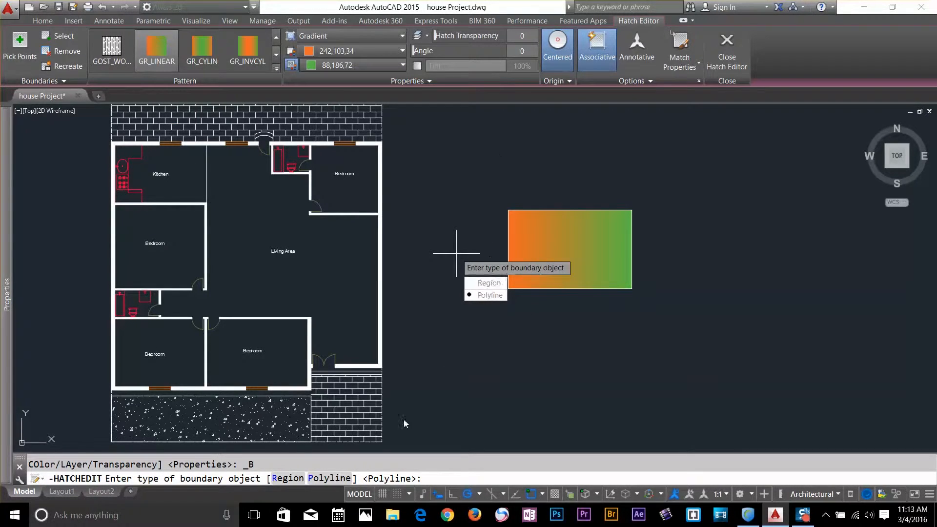
mouse_move(488, 282)
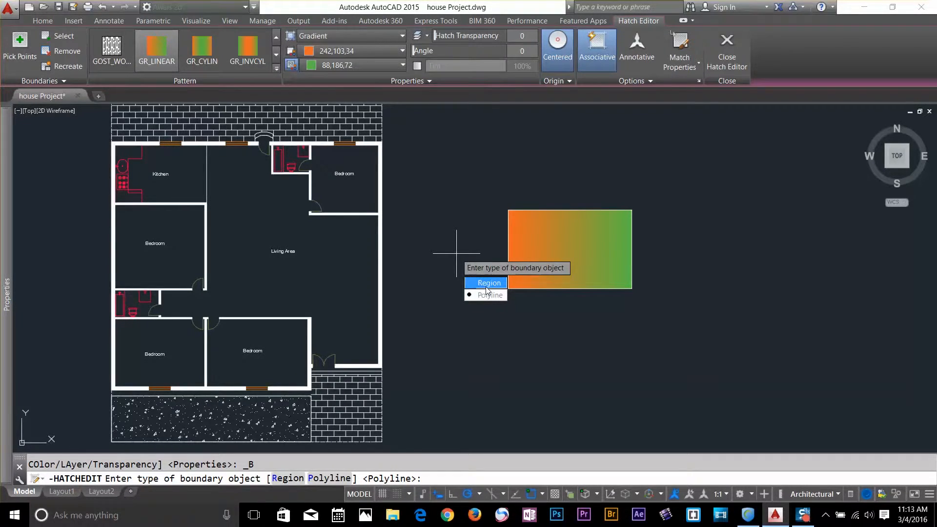
mouse_move(489, 295)
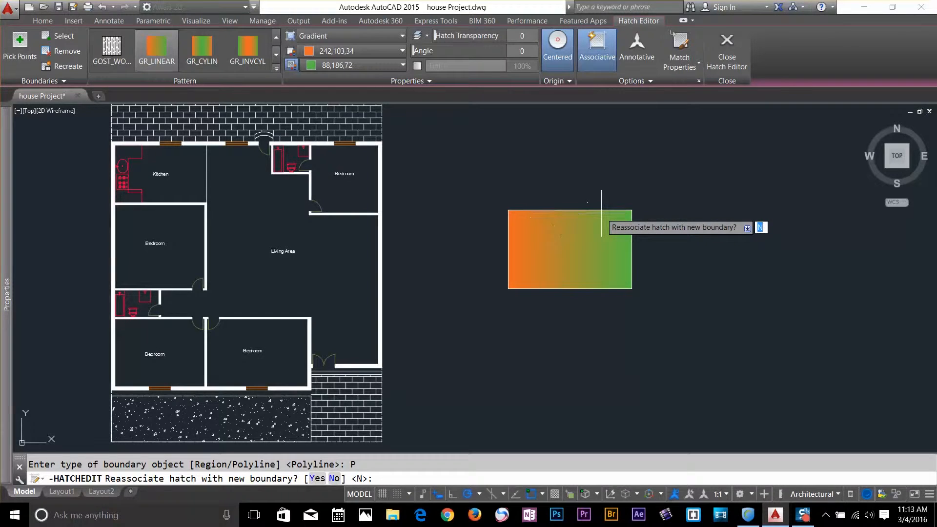
type("y")
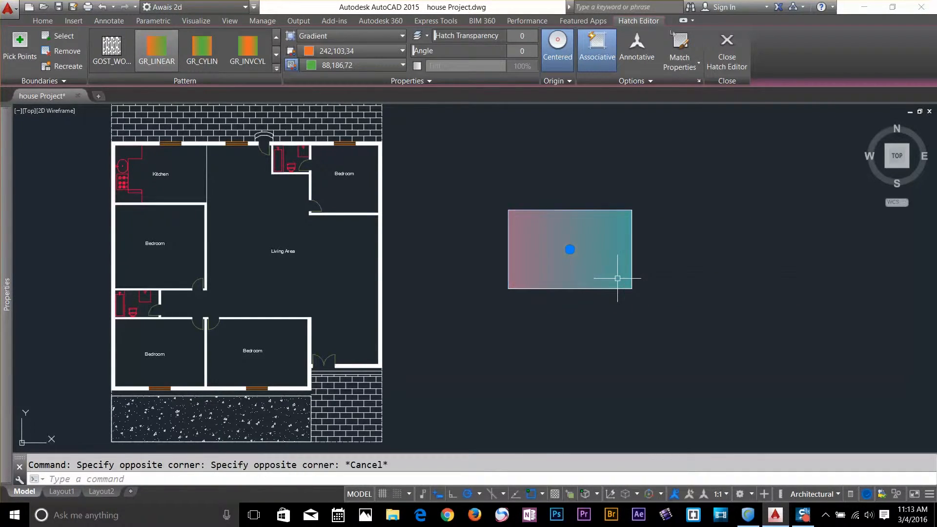
left_click(726, 51)
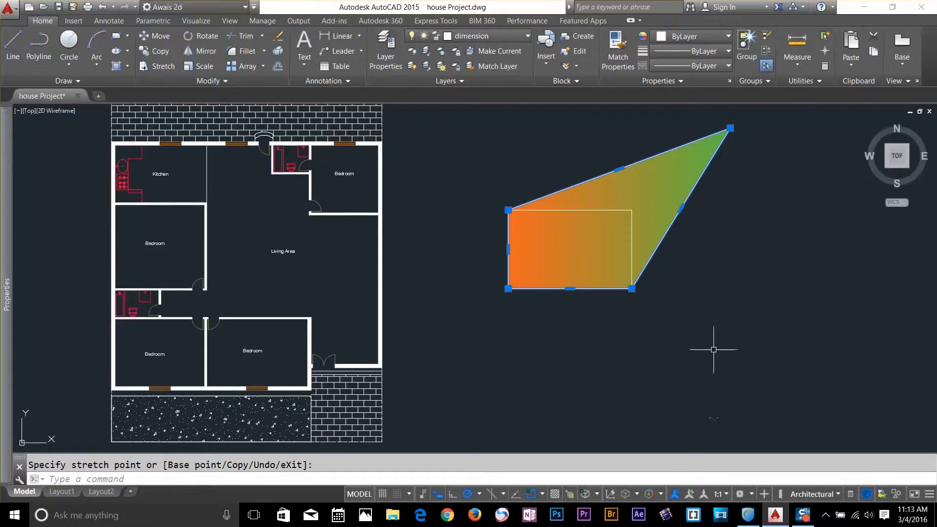
mouse_move(619, 169)
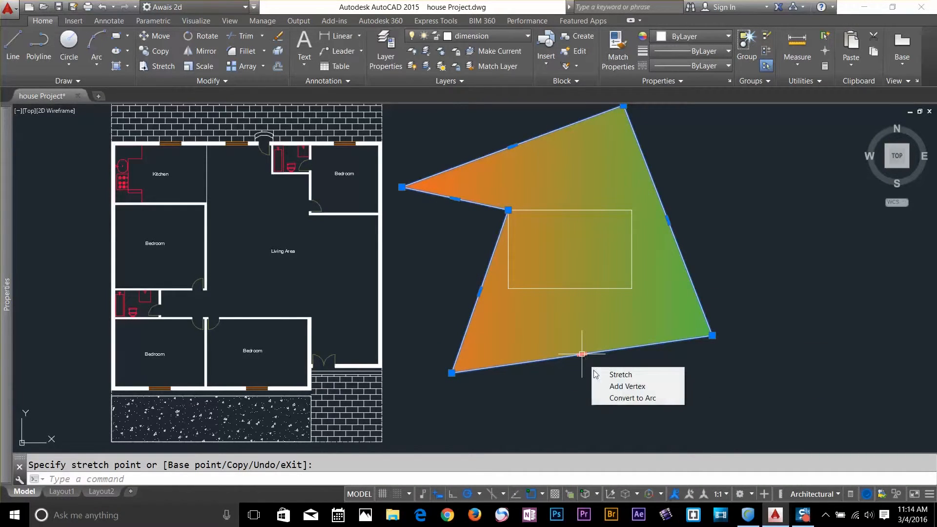
mouse_move(587, 365)
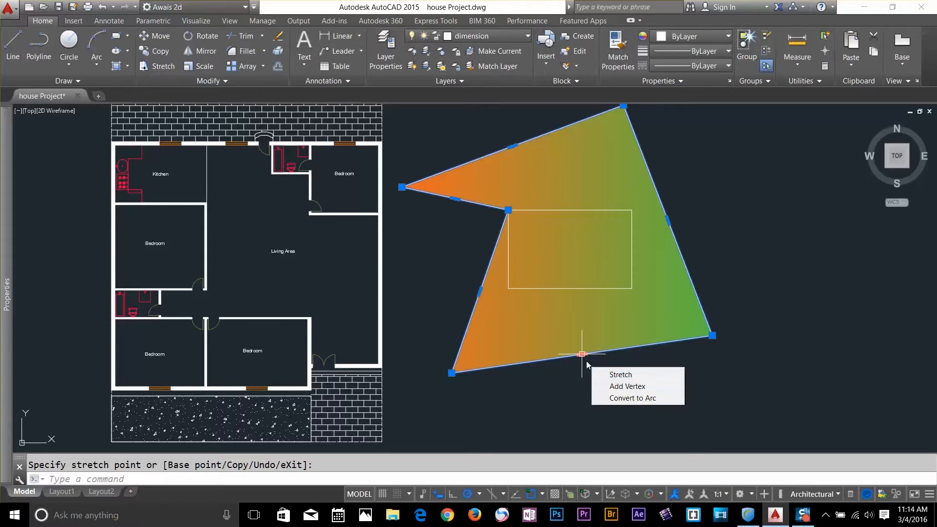
Convert the boundary's bottom edge into an outward-bulging arc and finish editing.
left_click(632, 399)
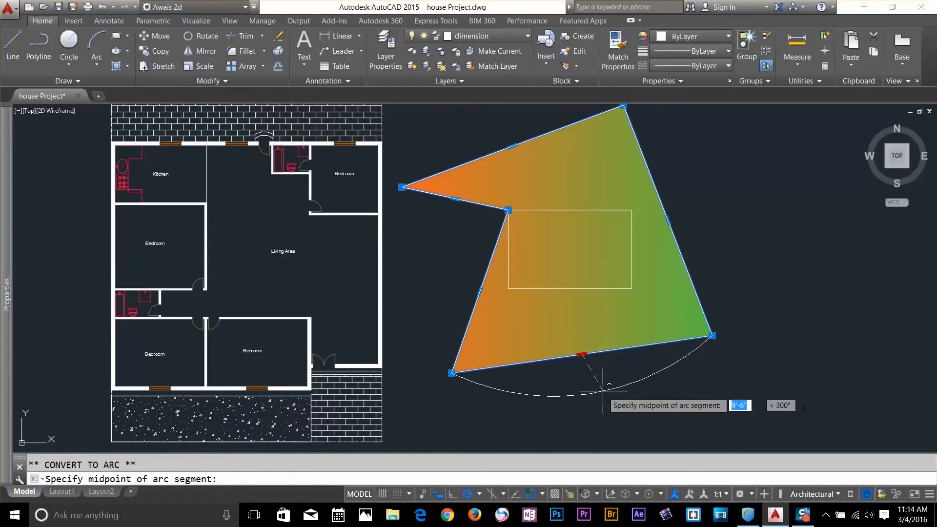
key("Escape")
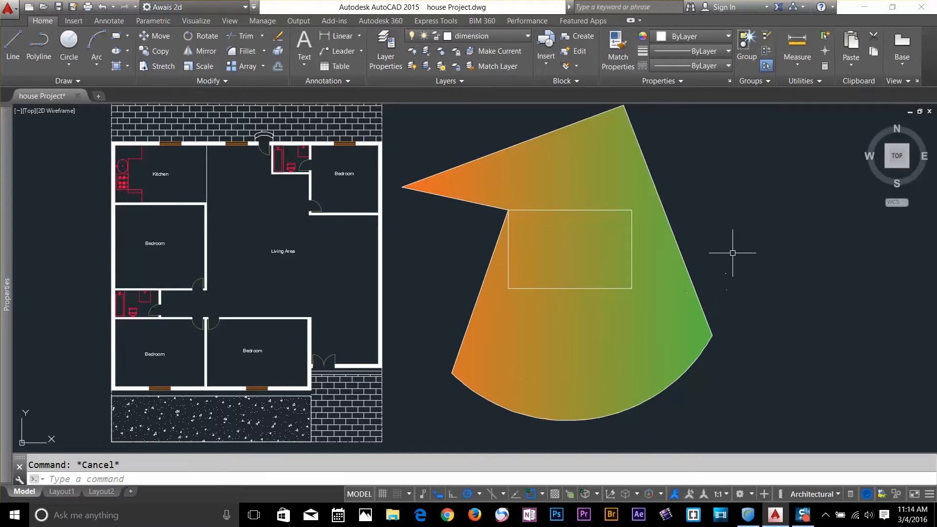
mouse_move(686, 212)
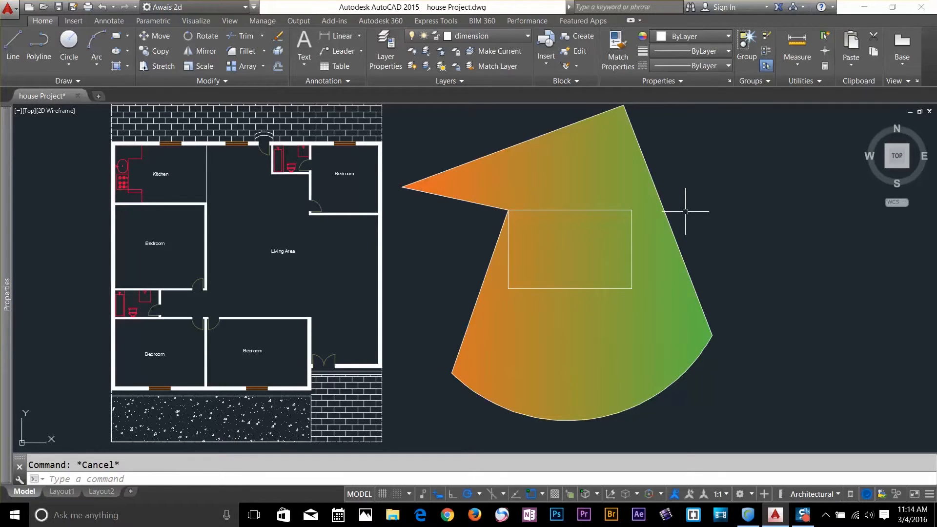
mouse_move(672, 127)
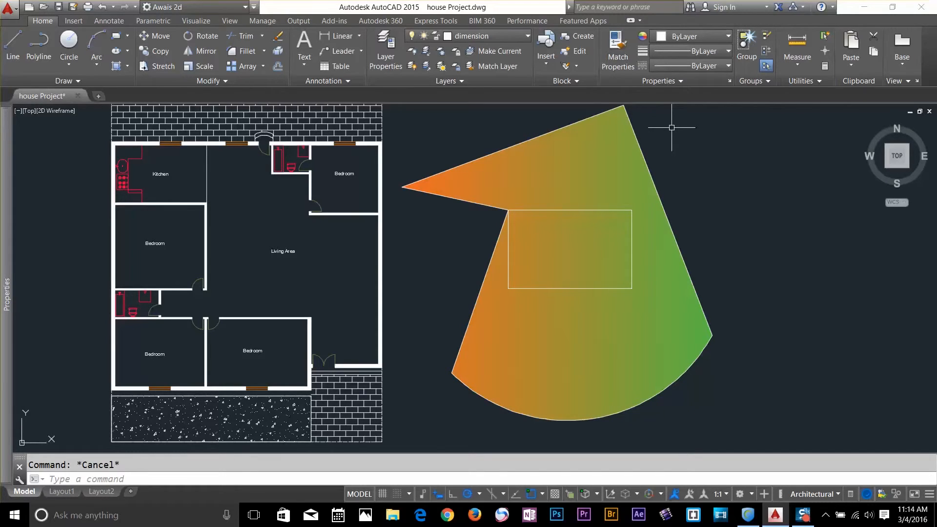
mouse_move(675, 135)
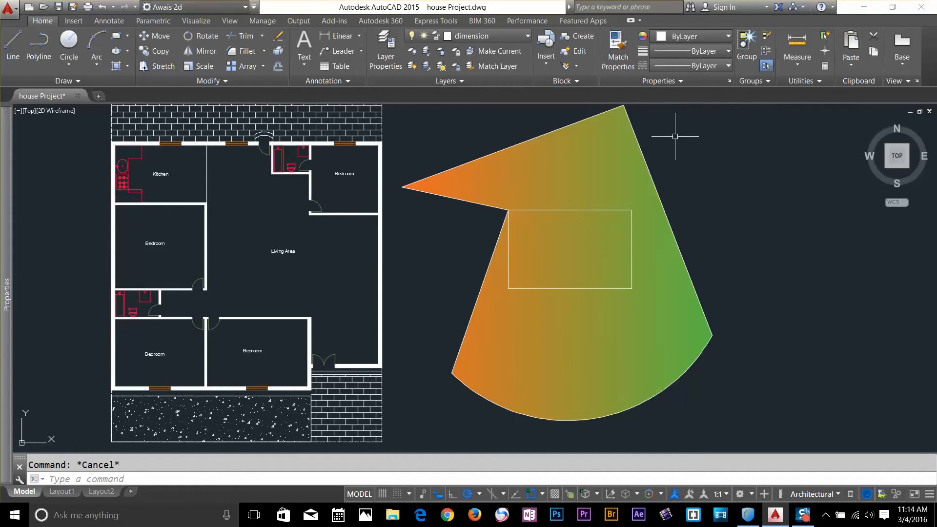